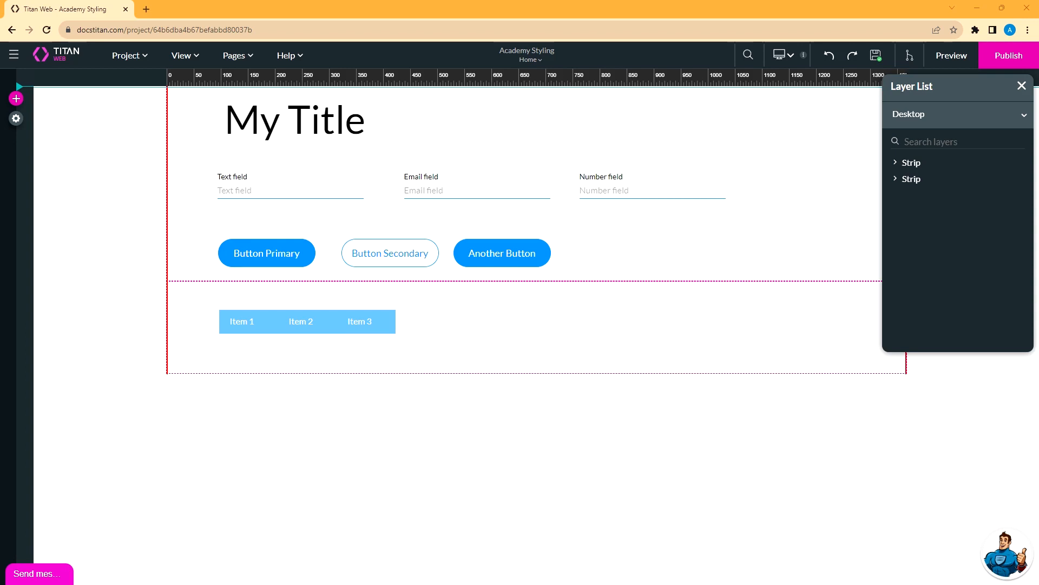
{"action": "mouse_move", "coordinate": [207, 298]}
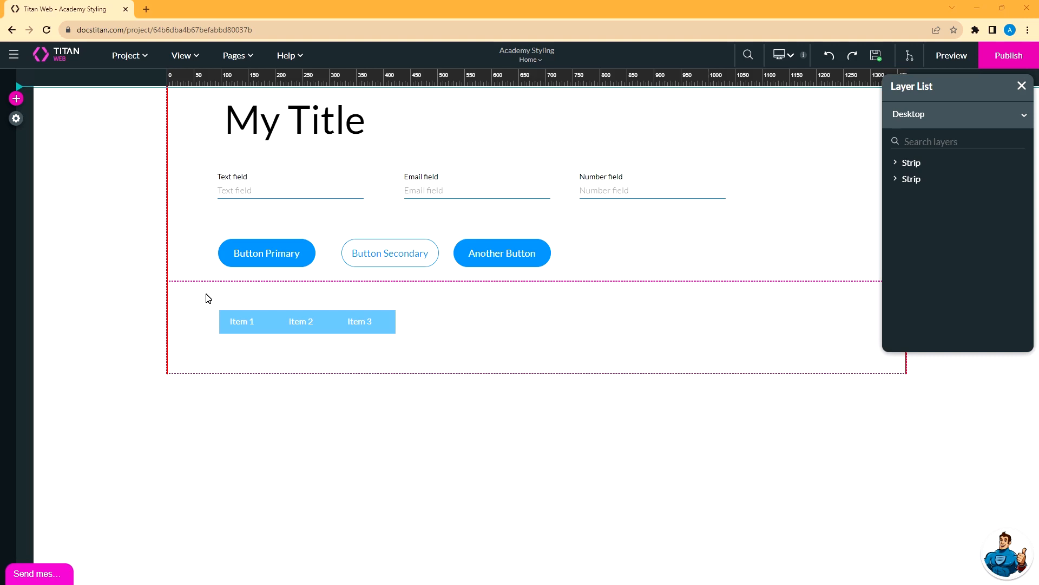
Select the Button Primary element on the canvas for editing.
{"action": "left_click", "coordinate": [266, 252]}
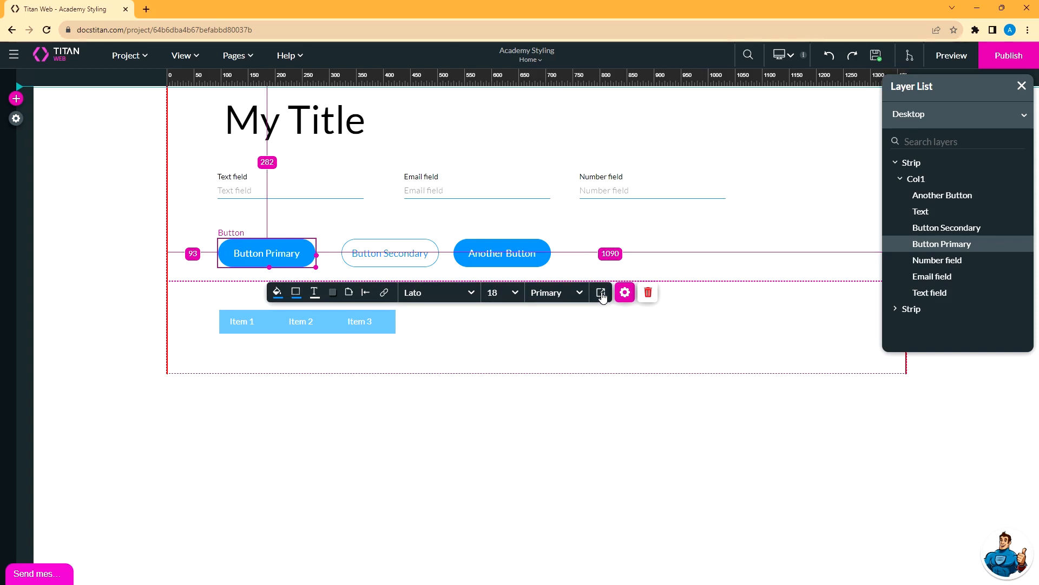
Give Button Primary a dark red fill in its Button Styling Fill section.
{"action": "left_click", "coordinate": [624, 293]}
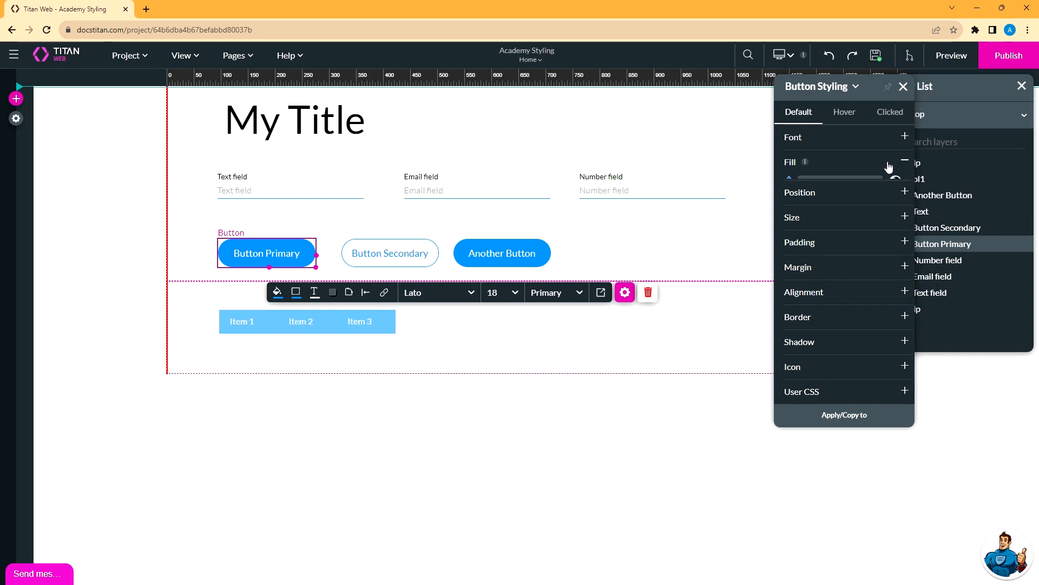
{"action": "left_click", "coordinate": [788, 178]}
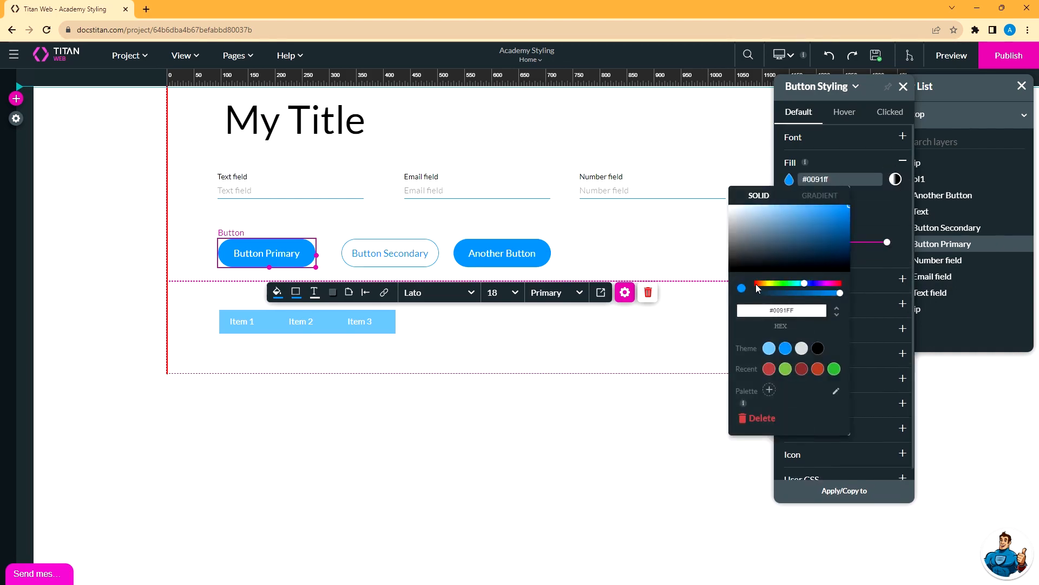
{"action": "left_click", "coordinate": [815, 230]}
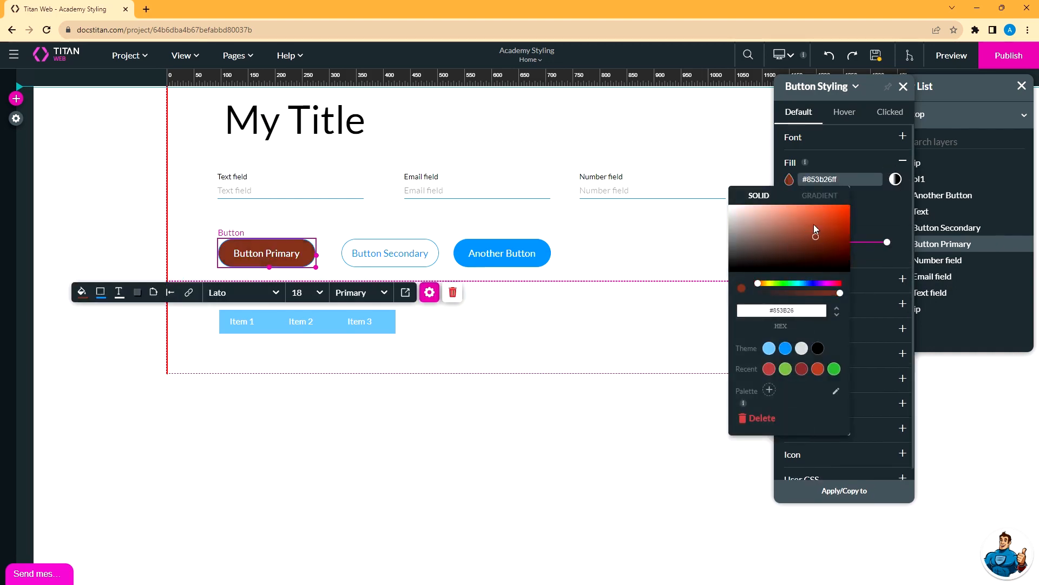
{"action": "left_click", "coordinate": [820, 220]}
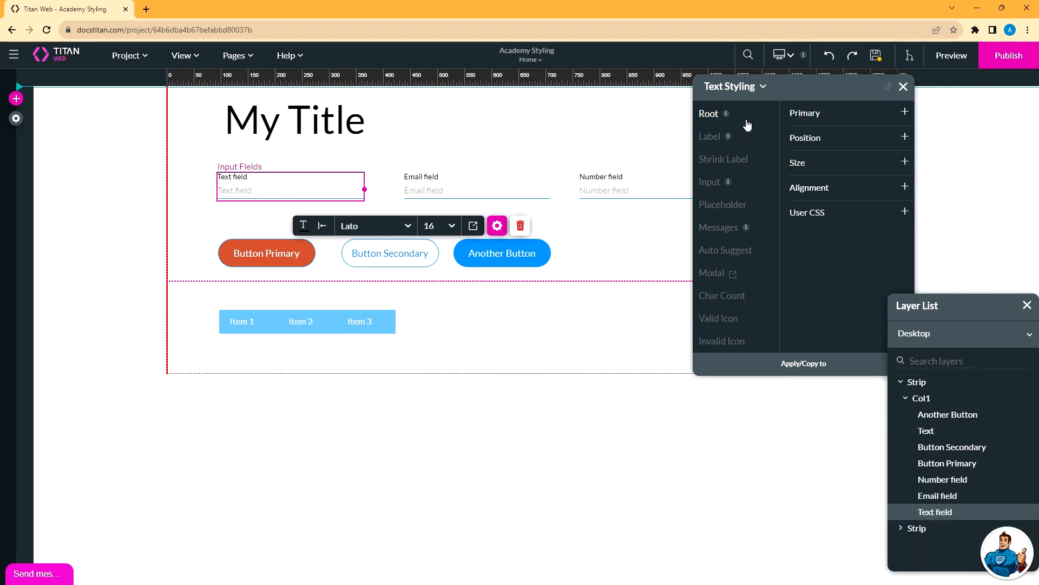
{"action": "mouse_move", "coordinate": [725, 159]}
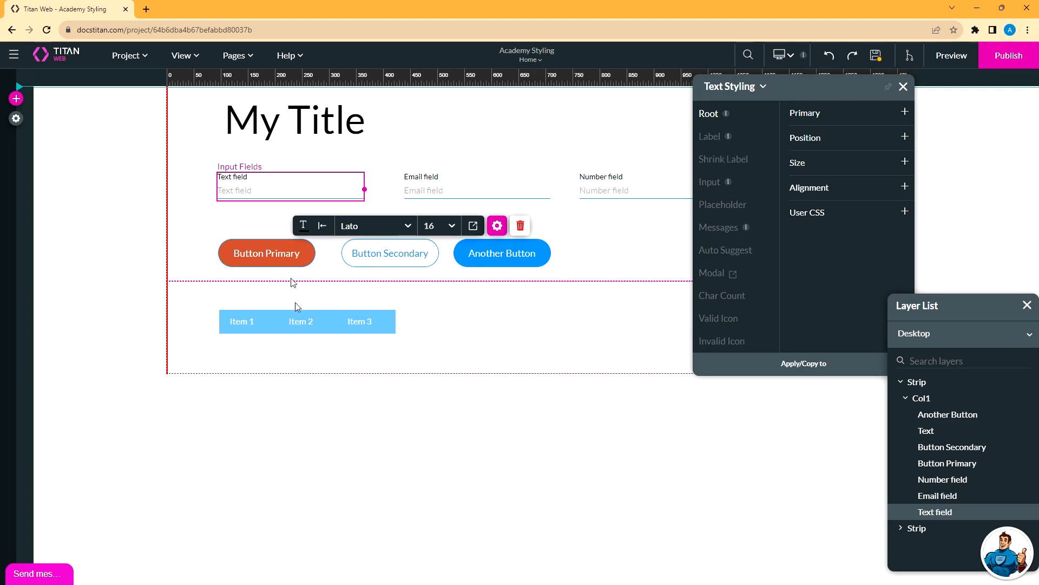
Reselect Button Primary, whose fill now reads #d05735.
{"action": "left_click", "coordinate": [266, 252]}
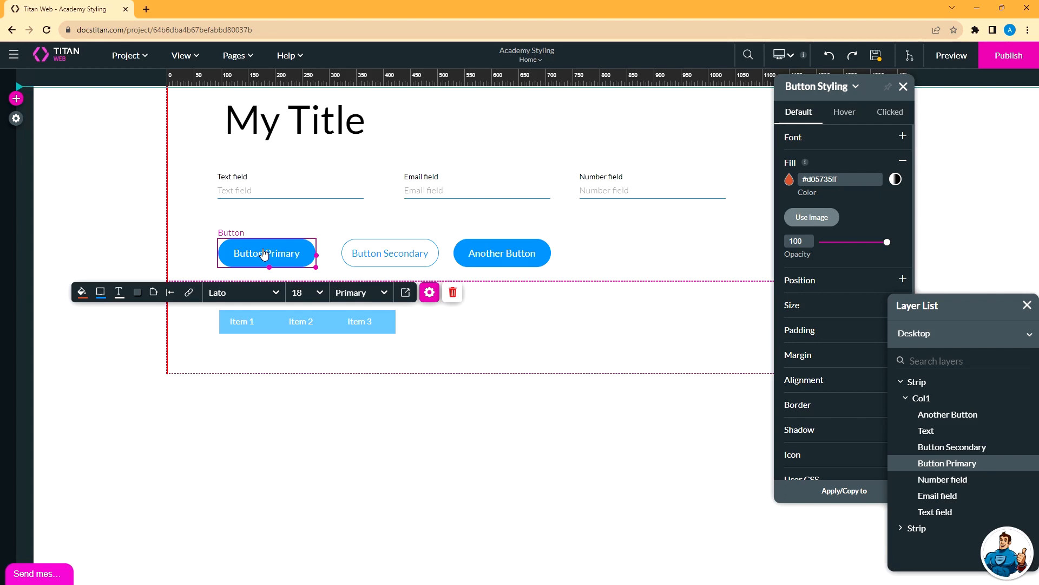
Add a Text field beside Item List in the second strip with its styling shown.
{"action": "left_click", "coordinate": [22, 197]}
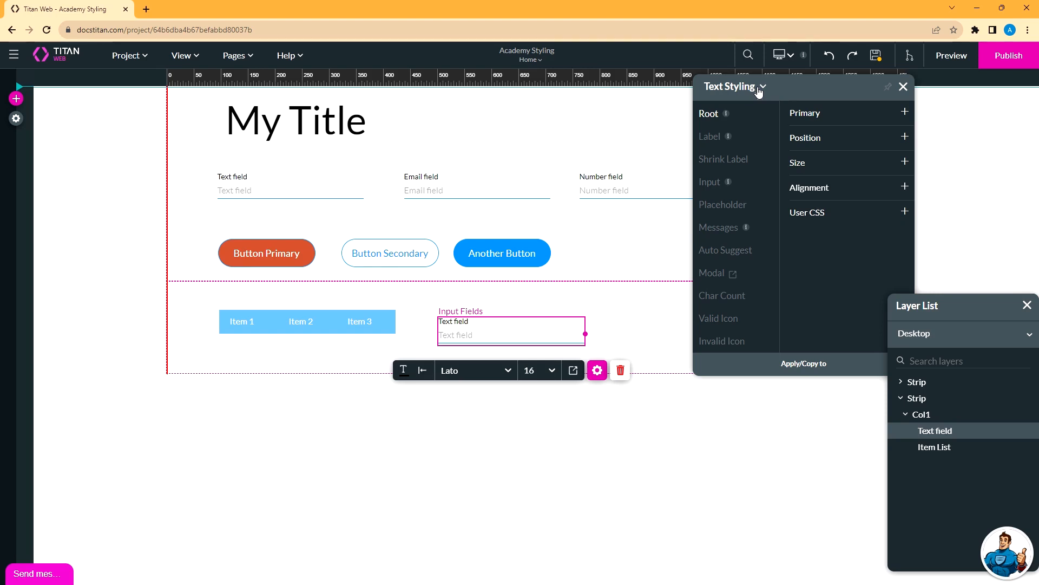
{"action": "left_click", "coordinate": [762, 87]}
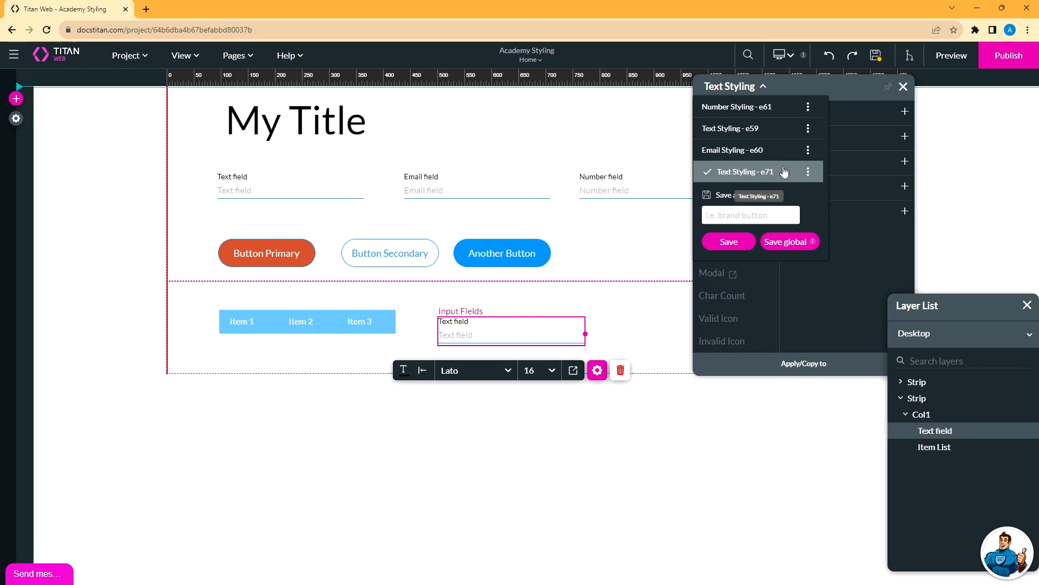
{"action": "mouse_move", "coordinate": [790, 174]}
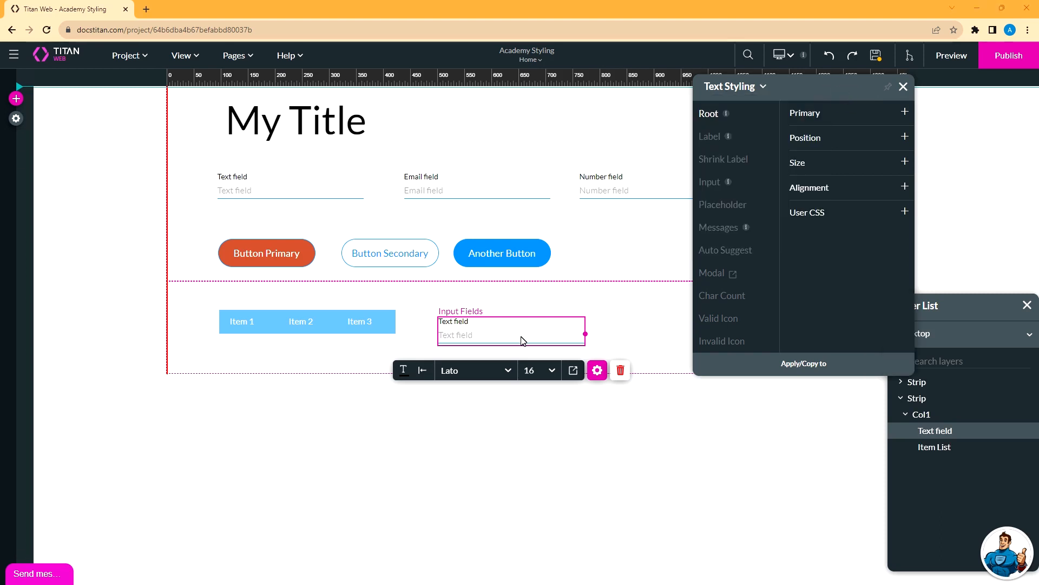
Set the Text field's shrink label to Abril Fatface, weight Bolder, size 18.
{"action": "left_click", "coordinate": [903, 112]}
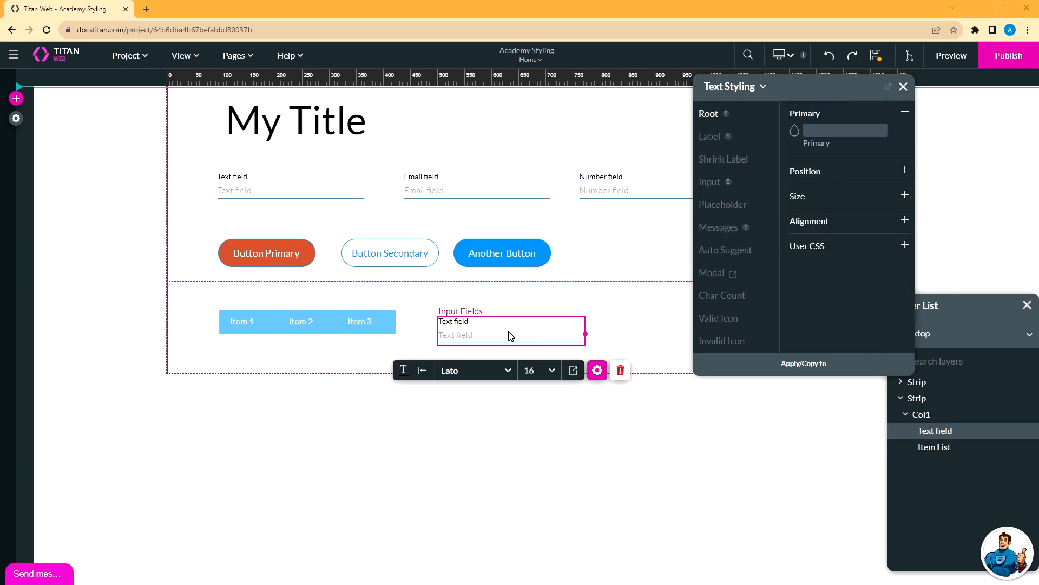
{"action": "left_click", "coordinate": [723, 158]}
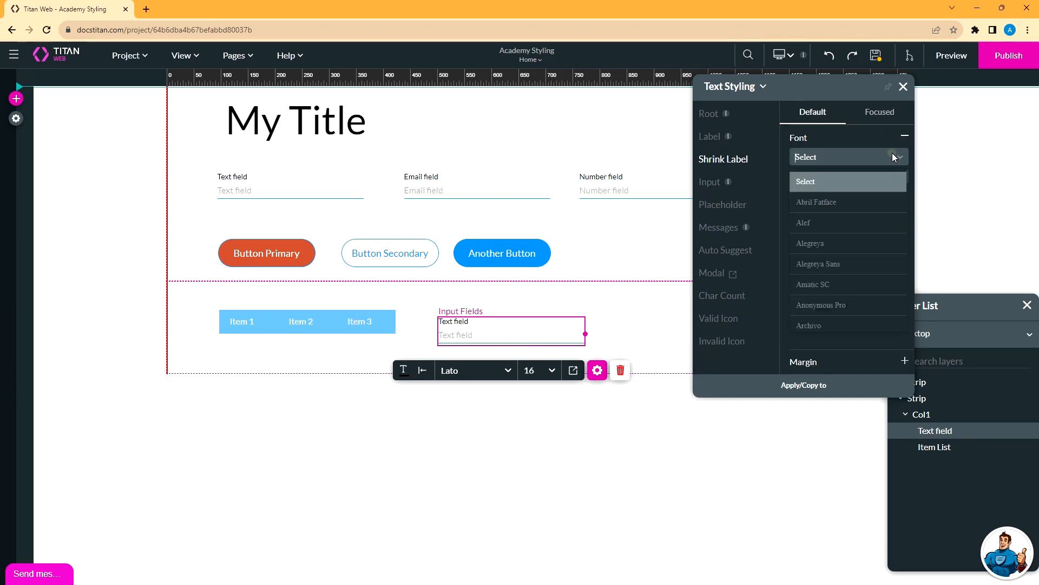
{"action": "left_click", "coordinate": [815, 202]}
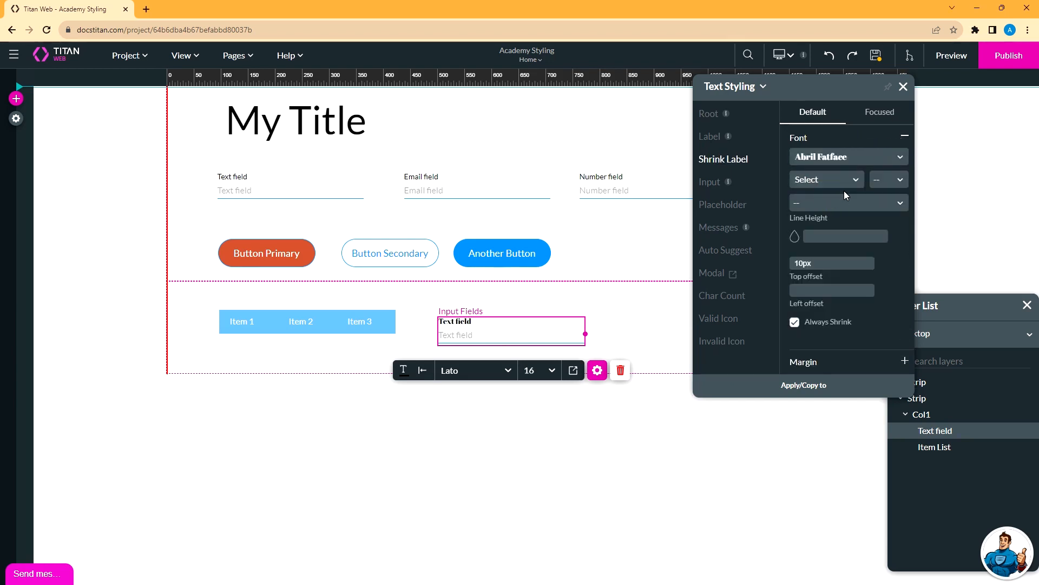
{"action": "left_click", "coordinate": [822, 179]}
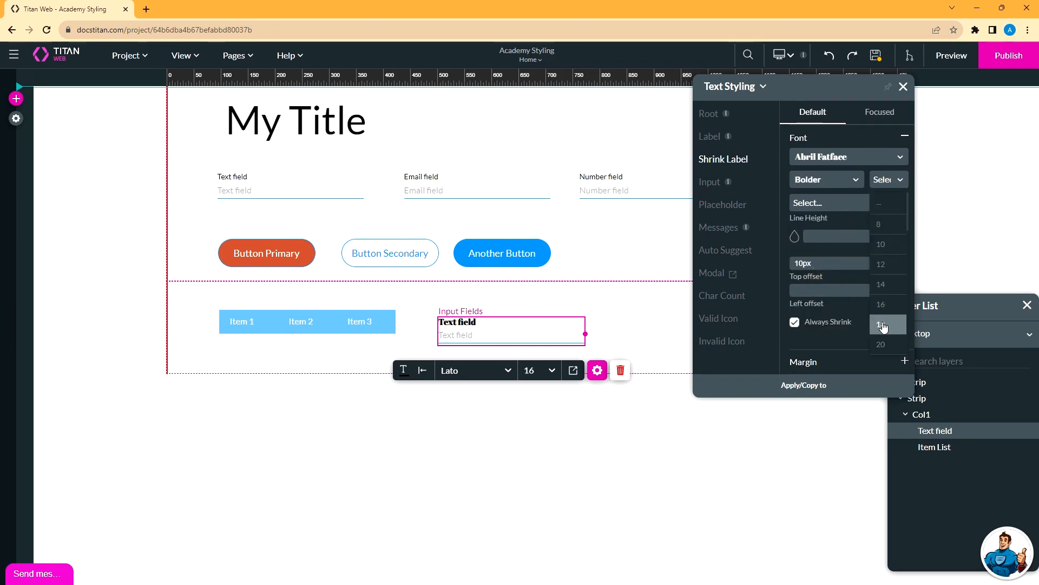
{"action": "left_click", "coordinate": [882, 324]}
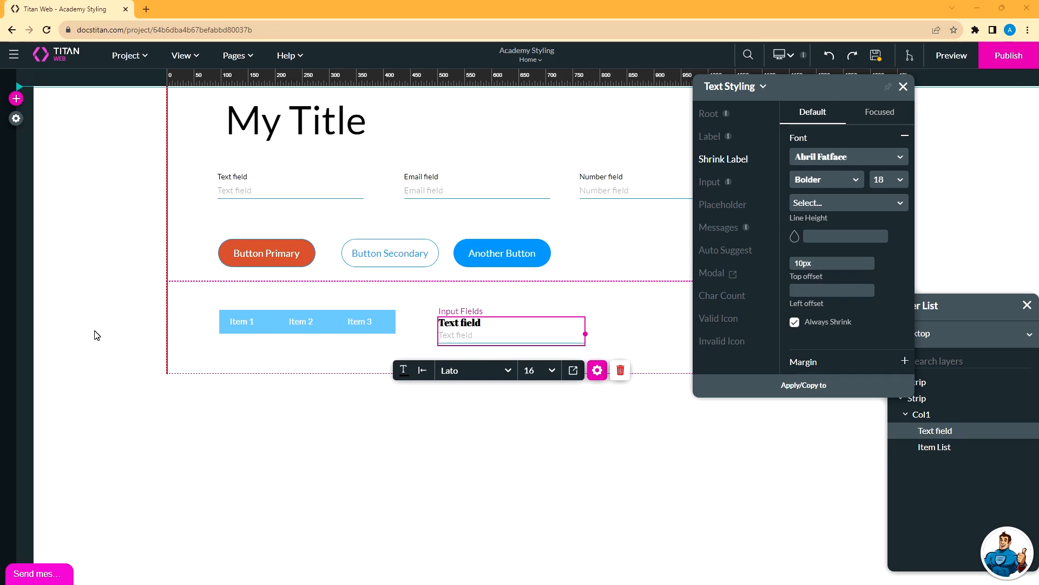
Begin naming a new style class in the Text Styling class dropdown.
{"action": "left_click", "coordinate": [762, 87]}
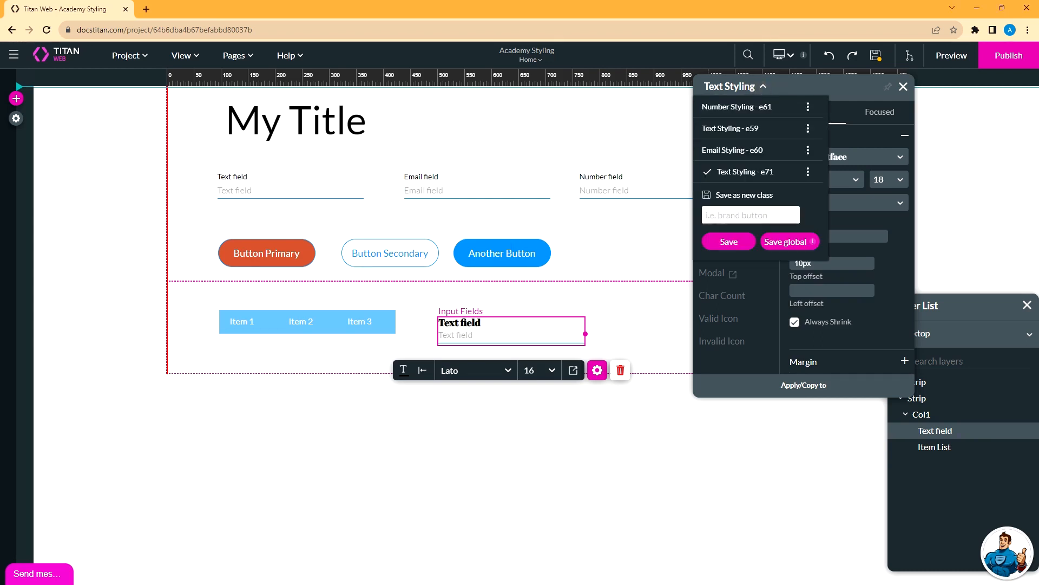
Name the new style class 'my new class' and save it.
{"action": "type", "text": "my new"}
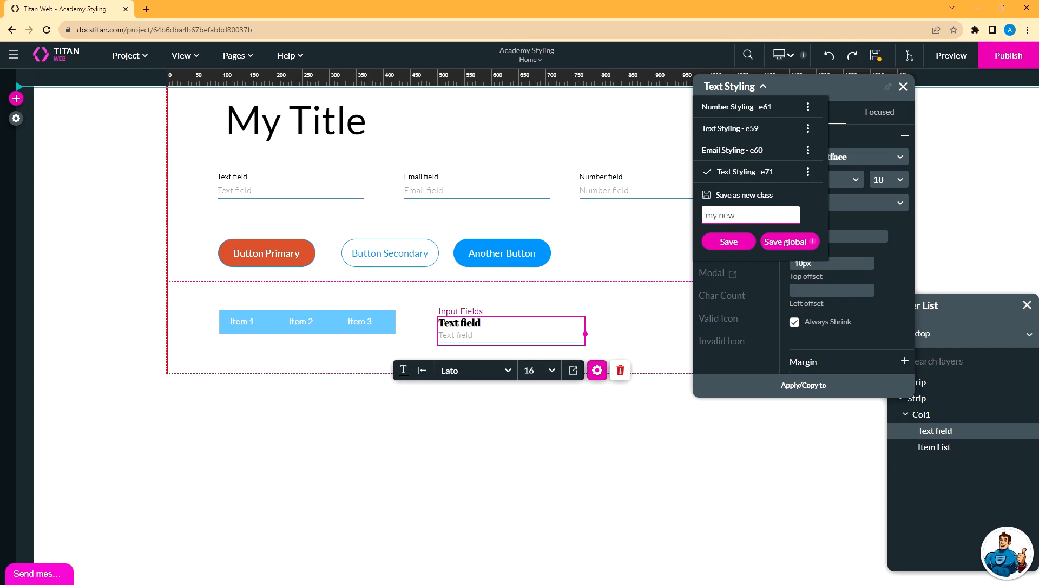
{"action": "type", "text": "class"}
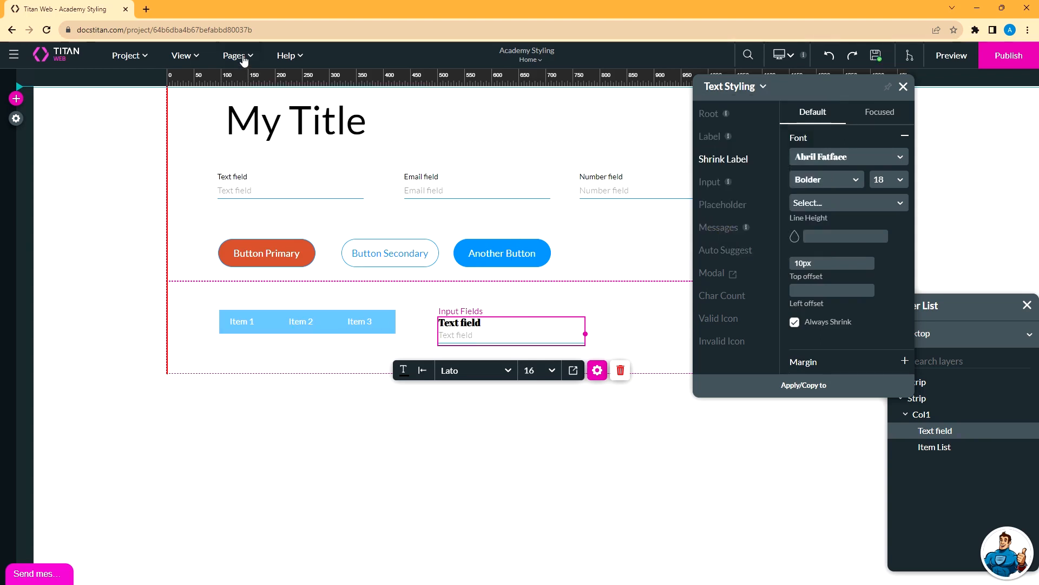
Switch to the My Details page and check its text field offers only the default class.
{"action": "left_click", "coordinate": [237, 56]}
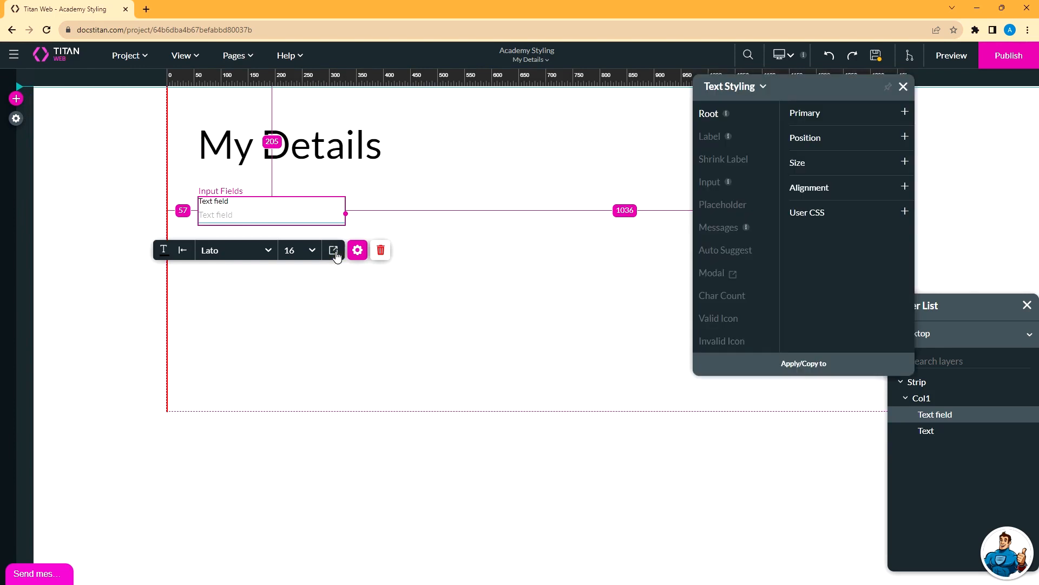
{"action": "left_click", "coordinate": [763, 86]}
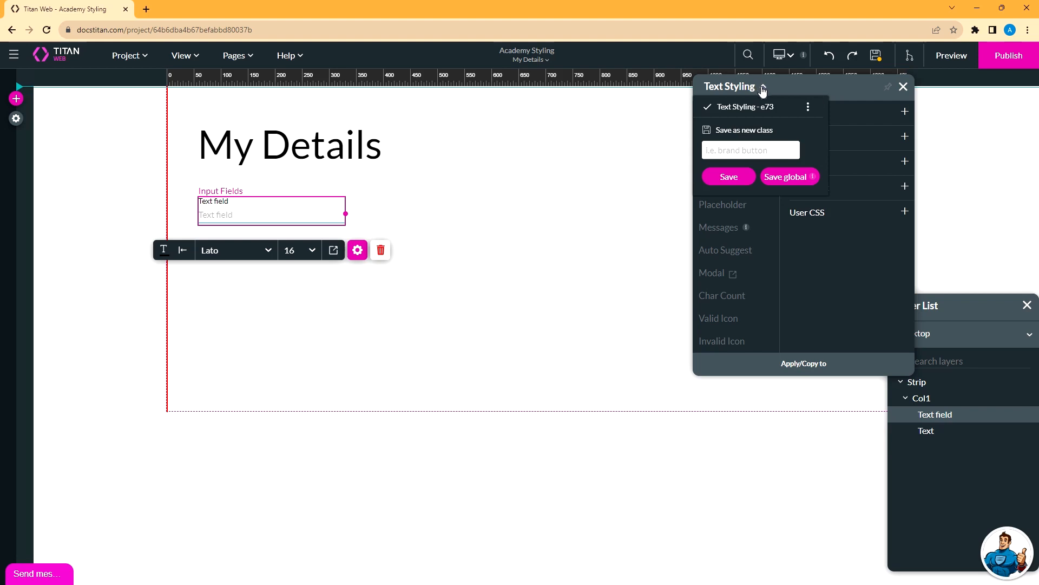
{"action": "left_click", "coordinate": [763, 86]}
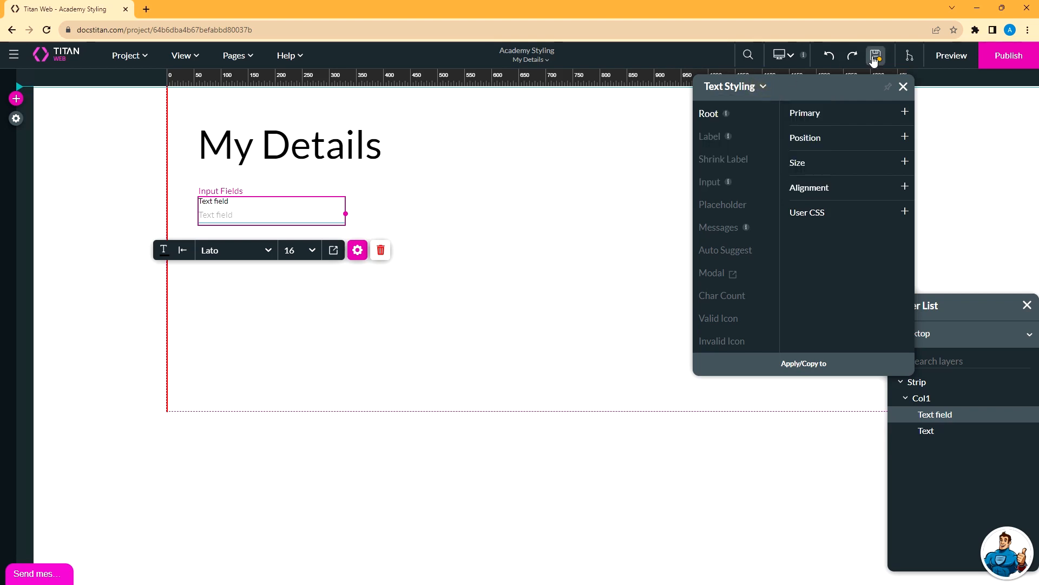
On the Home page, save the label styling as global class 'my new global class'.
{"action": "left_click", "coordinate": [236, 55]}
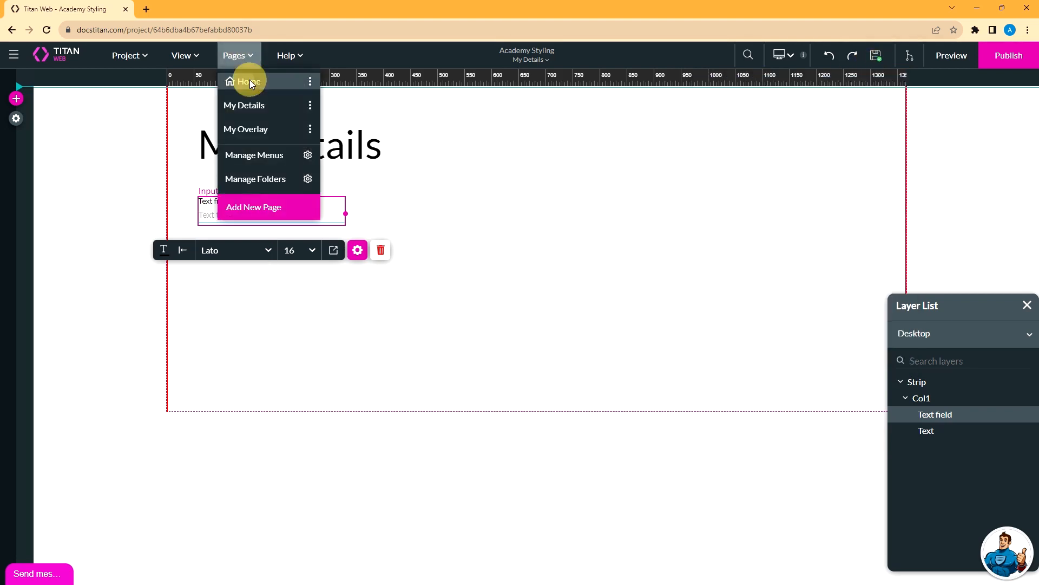
{"action": "left_click", "coordinate": [250, 81]}
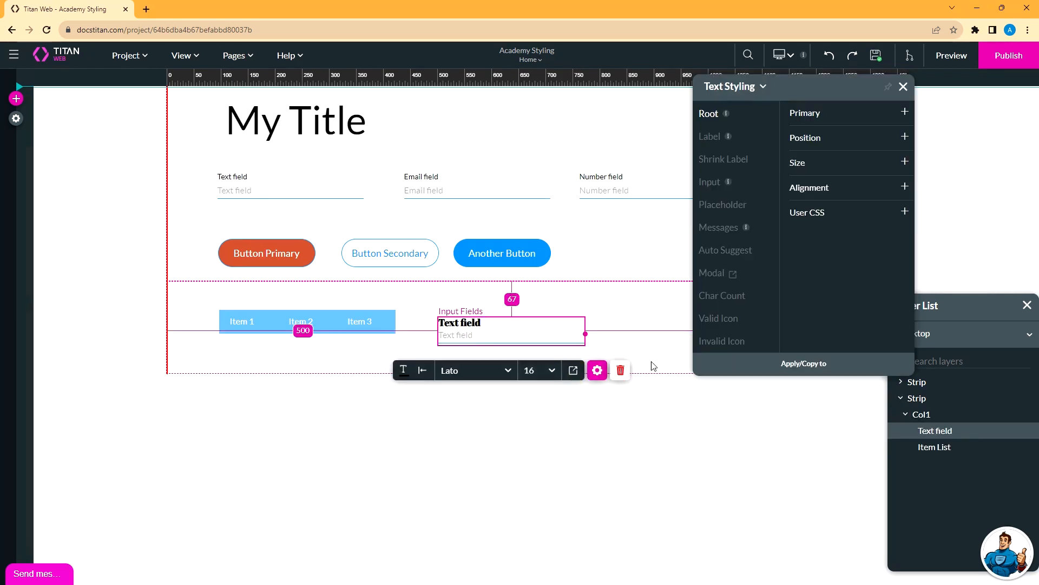
{"action": "left_click", "coordinate": [763, 87]}
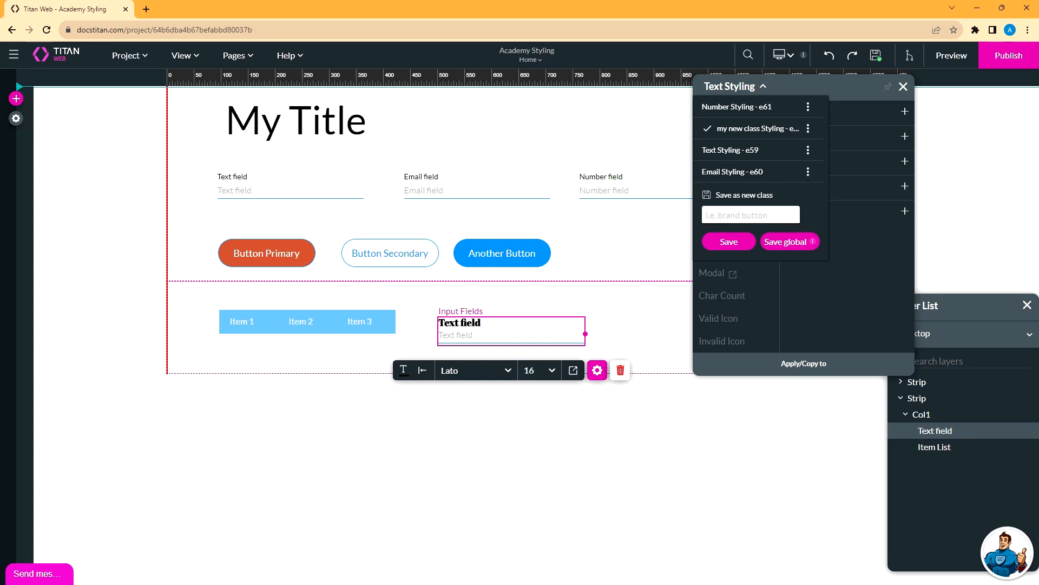
{"action": "type", "text": "my new global class"}
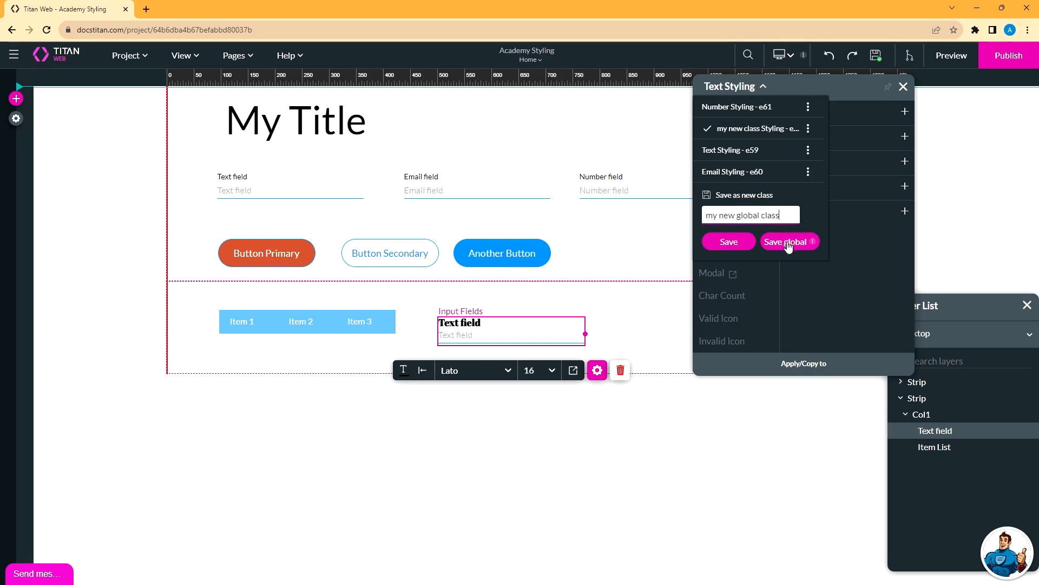
{"action": "left_click", "coordinate": [786, 242]}
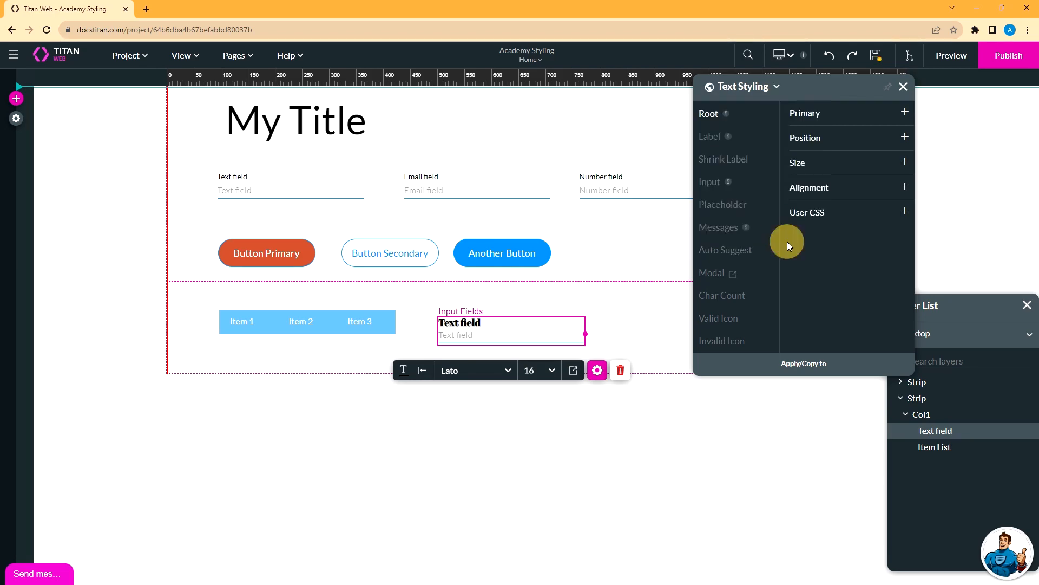
On My Details, apply 'my new global class' to the text field so its label turns bold.
{"action": "left_click", "coordinate": [238, 55]}
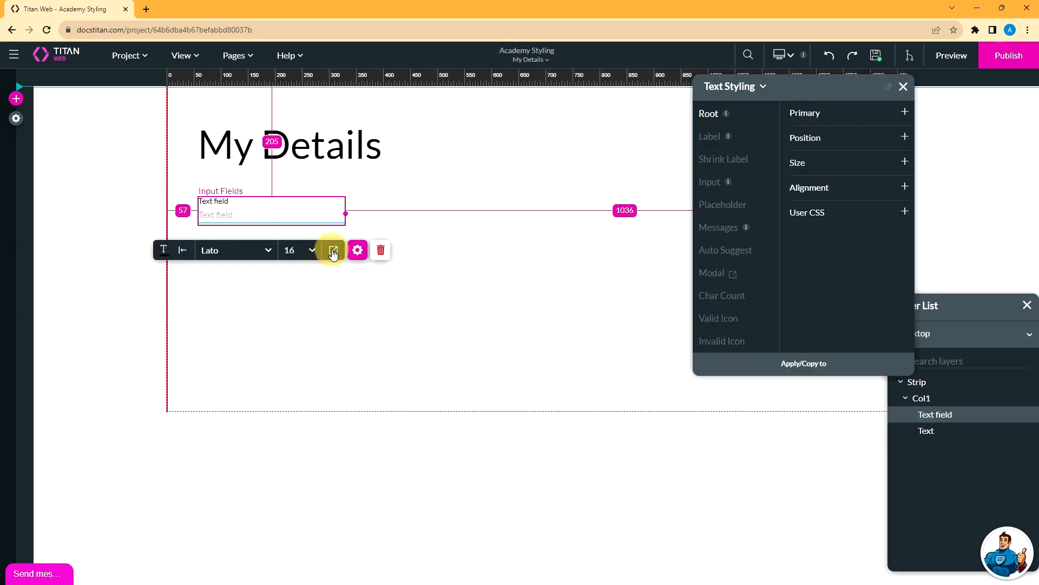
{"action": "left_click", "coordinate": [762, 86]}
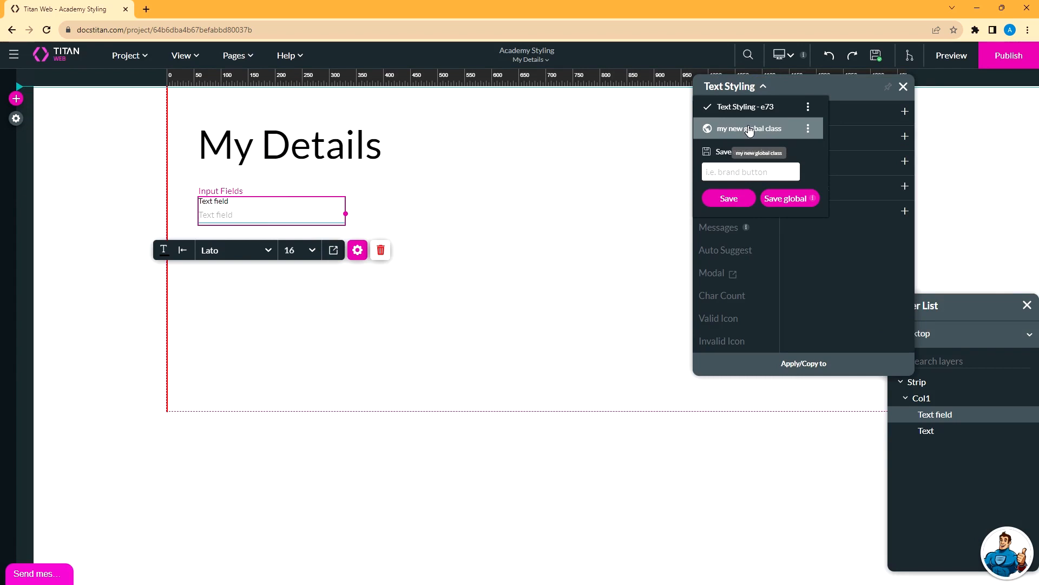
{"action": "left_click", "coordinate": [750, 128]}
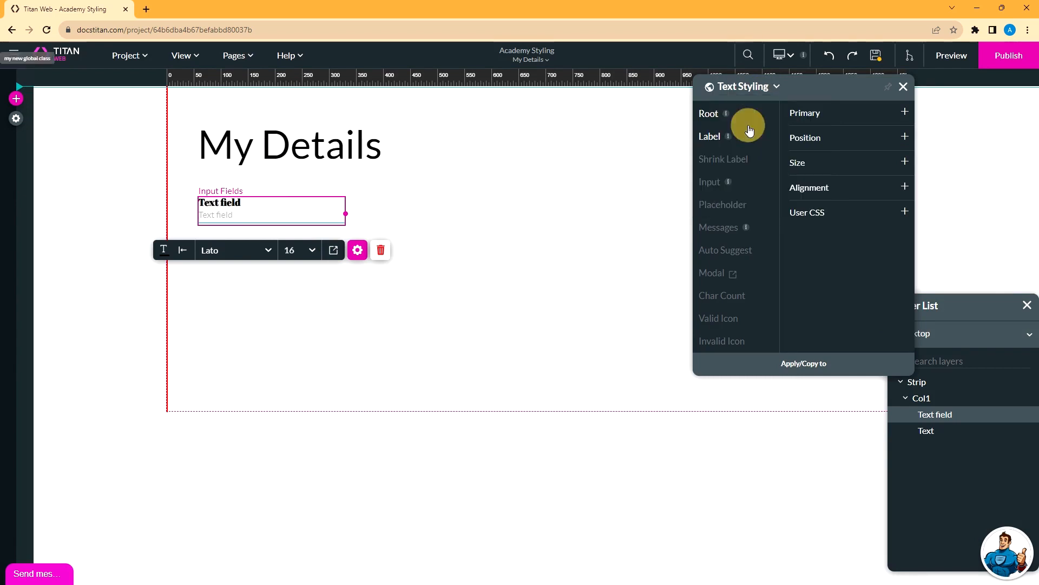
{"action": "left_click", "coordinate": [236, 55]}
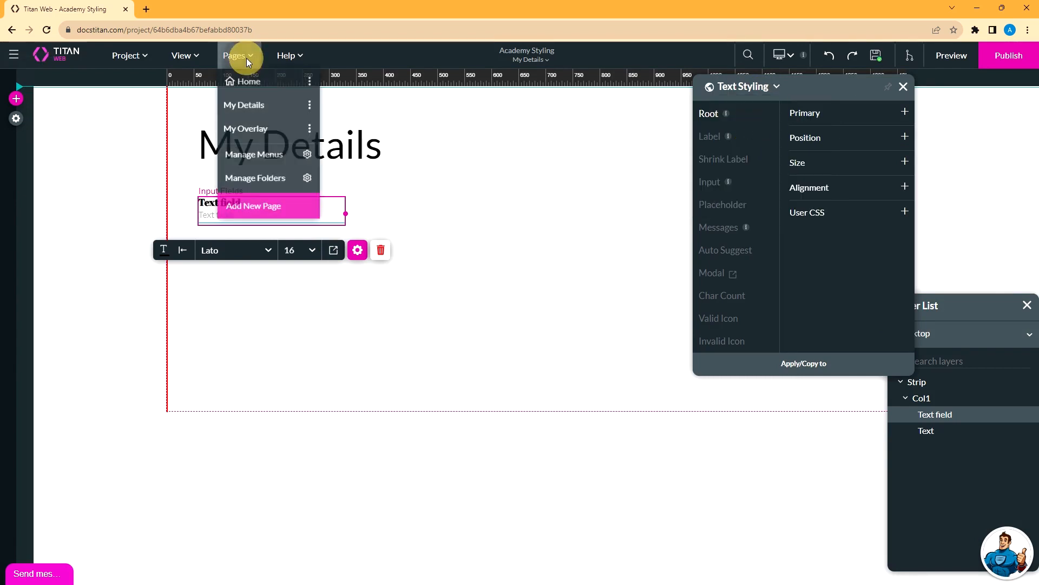
Return to Home and select the first Text field under My Title for styling.
{"action": "left_click", "coordinate": [243, 81]}
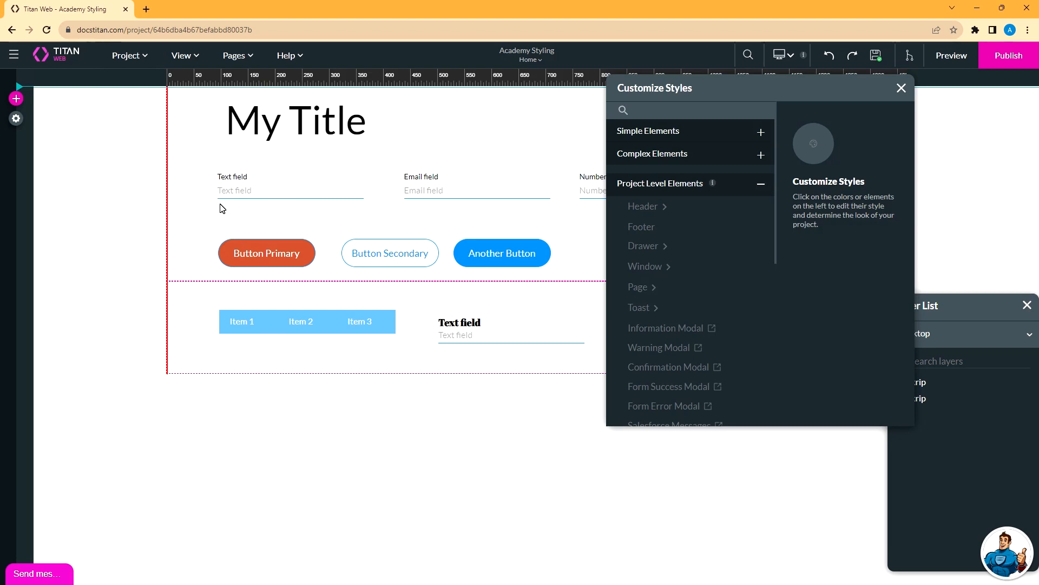
{"action": "left_click", "coordinate": [290, 191]}
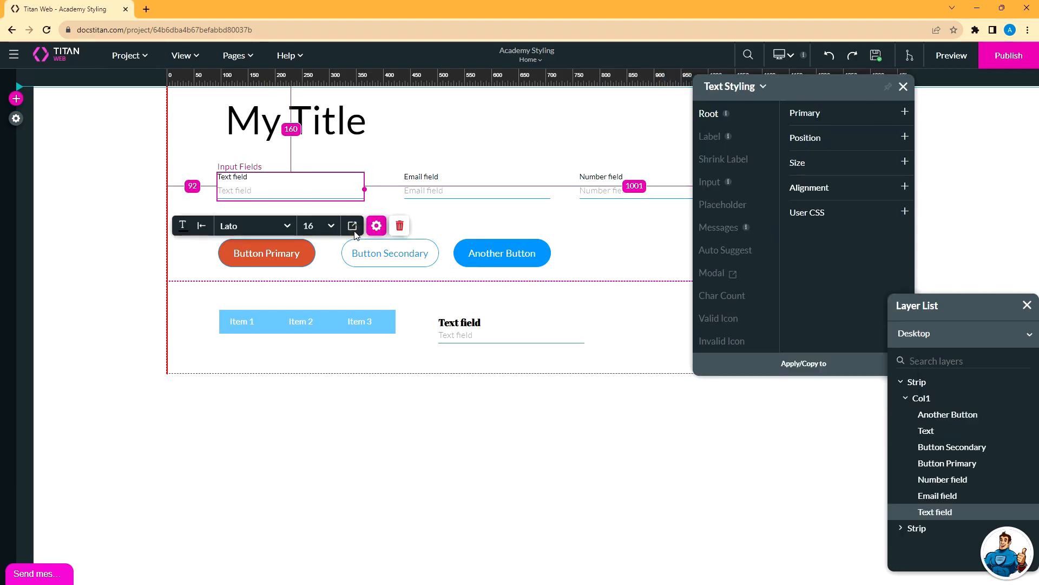